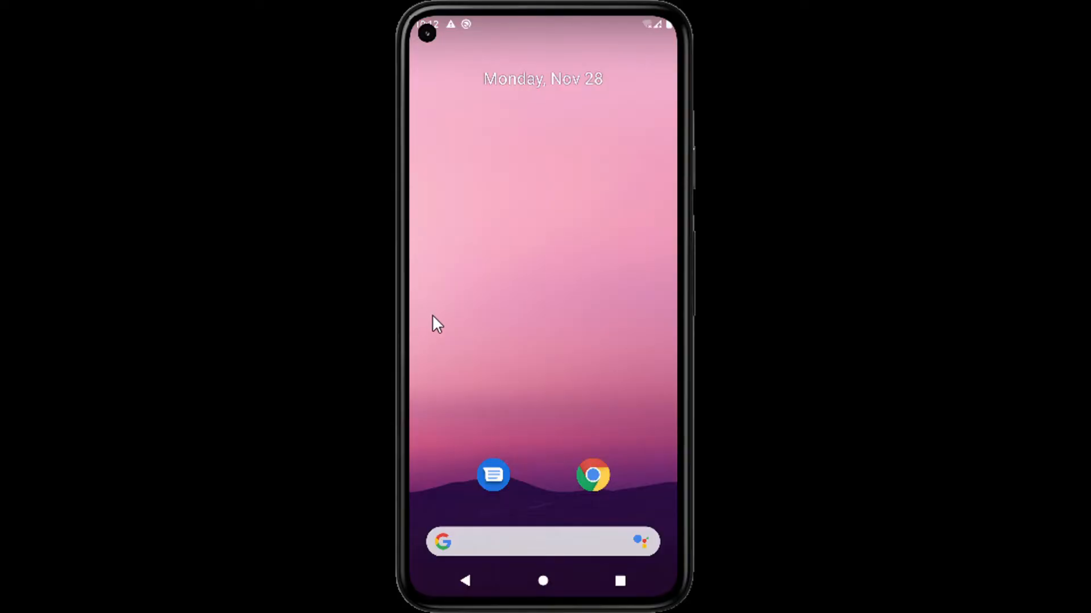
{"action": "mouse_move", "coordinate": [518, 339]}
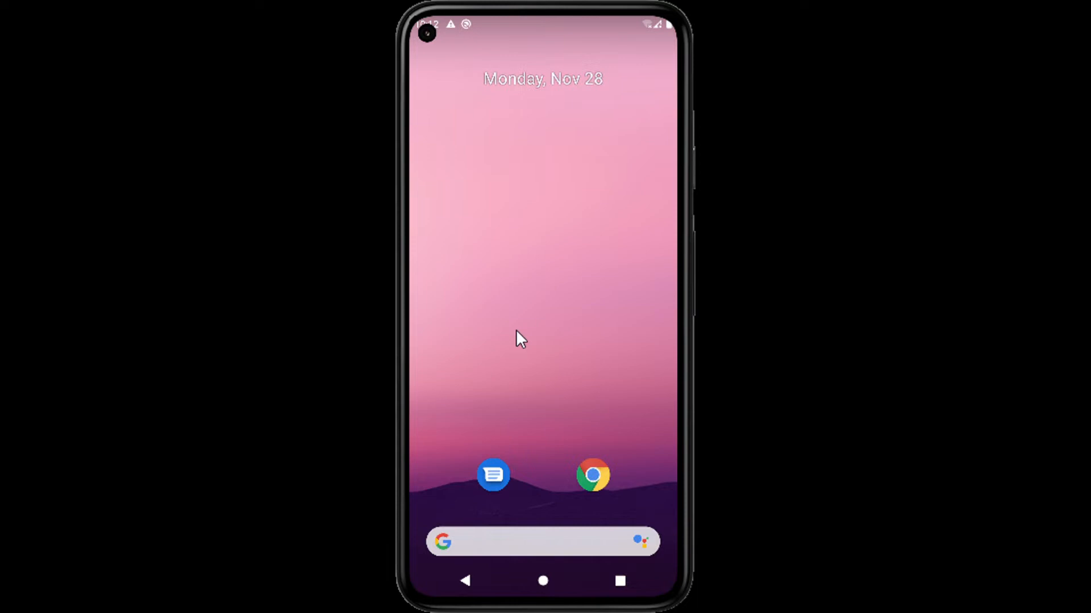
{"action": "mouse_move", "coordinate": [577, 55]}
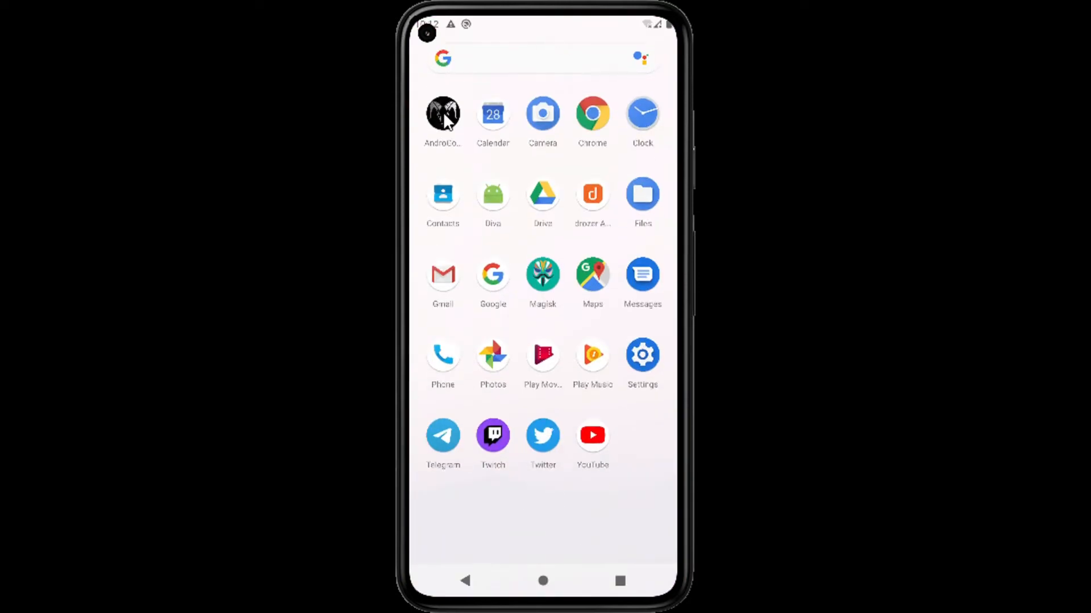
- Launch AndroGoat from the app drawer to reach its vulnerability category menu
{"action": "left_click", "coordinate": [443, 112]}
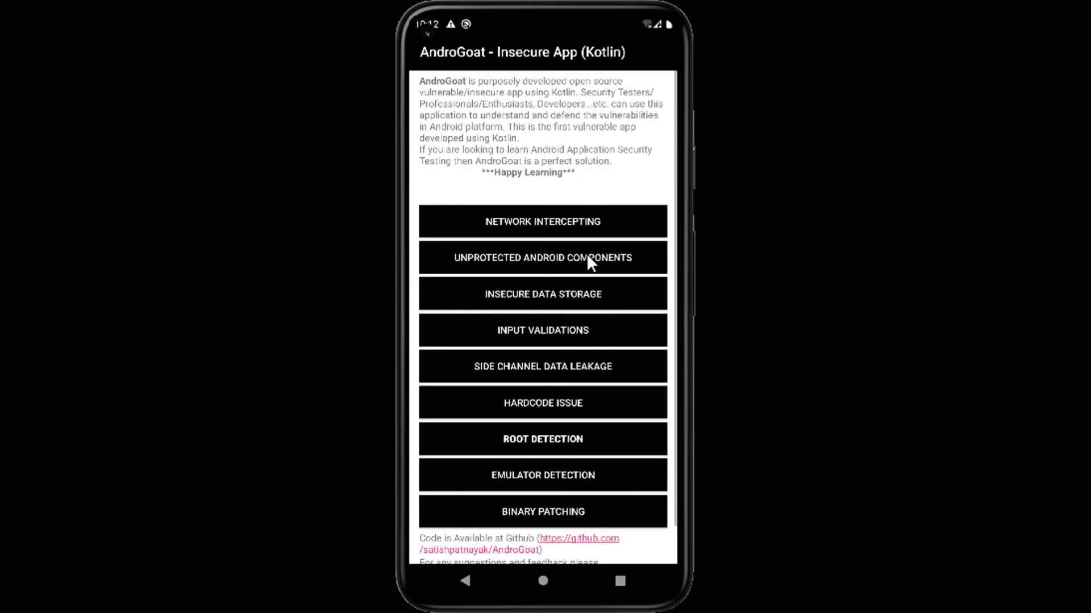
{"action": "mouse_move", "coordinate": [553, 141]}
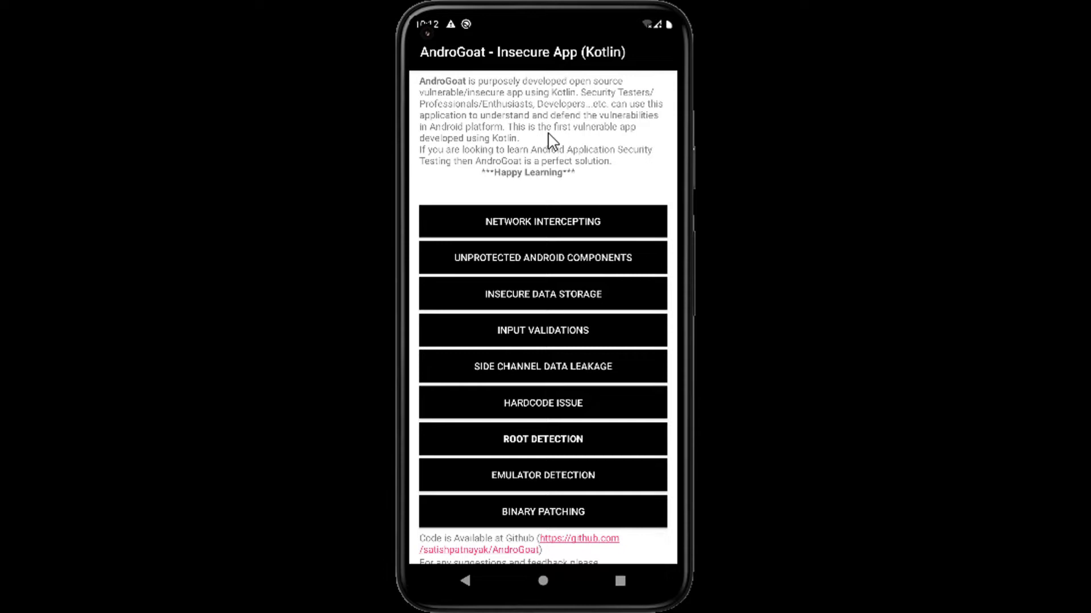
{"action": "mouse_move", "coordinate": [518, 107]}
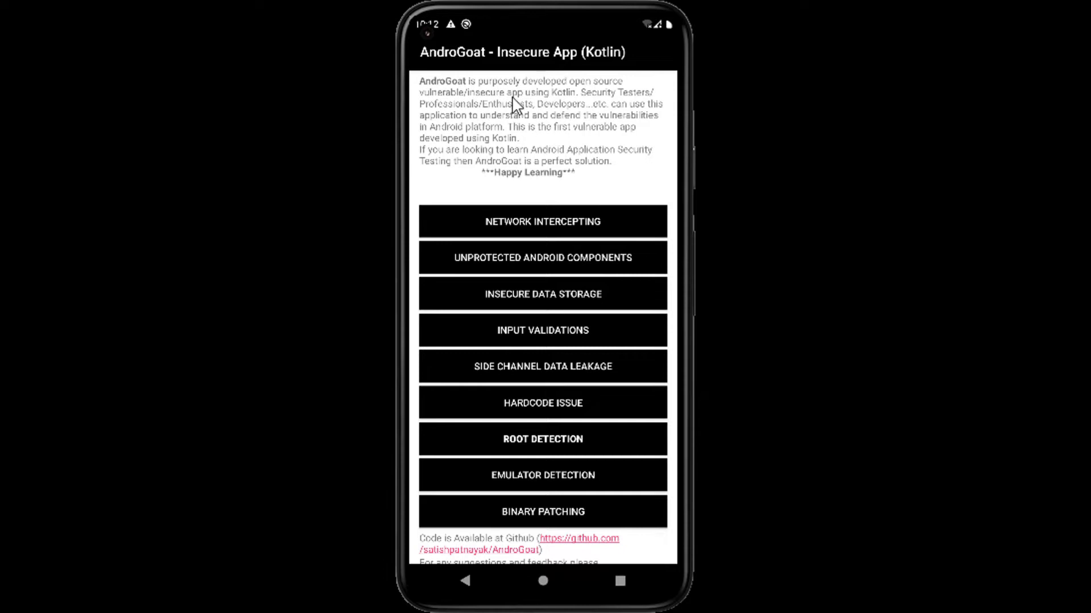
{"action": "mouse_move", "coordinate": [507, 71]}
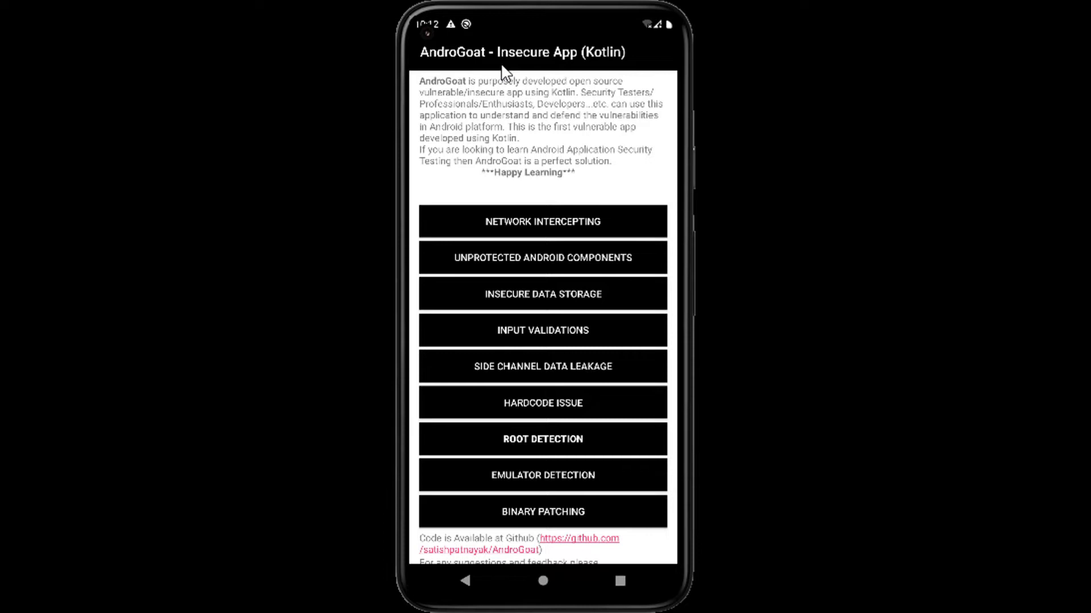
{"action": "mouse_move", "coordinate": [527, 273]}
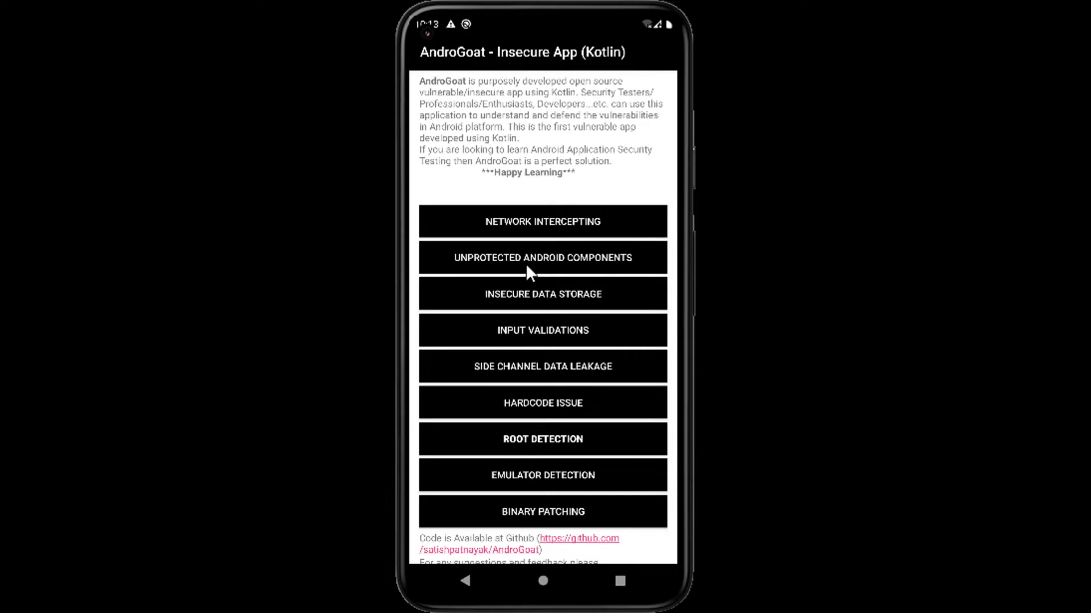
- In Unprotected Android Components, set PIN 1111 and verify it to reach the invoice welcome screen
{"action": "left_click", "coordinate": [543, 257]}
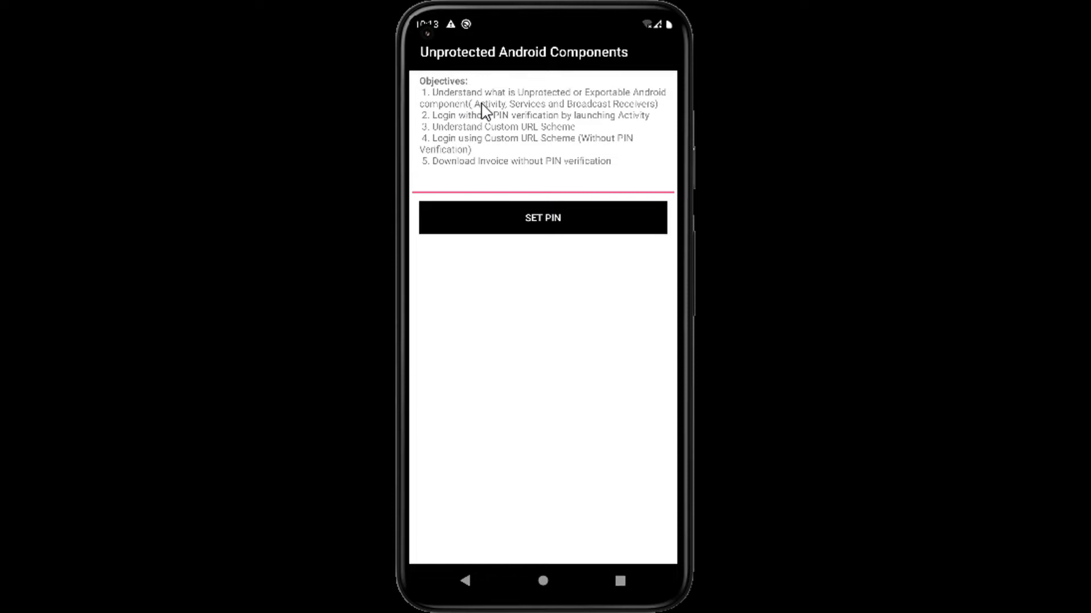
{"action": "type", "text": "1111"}
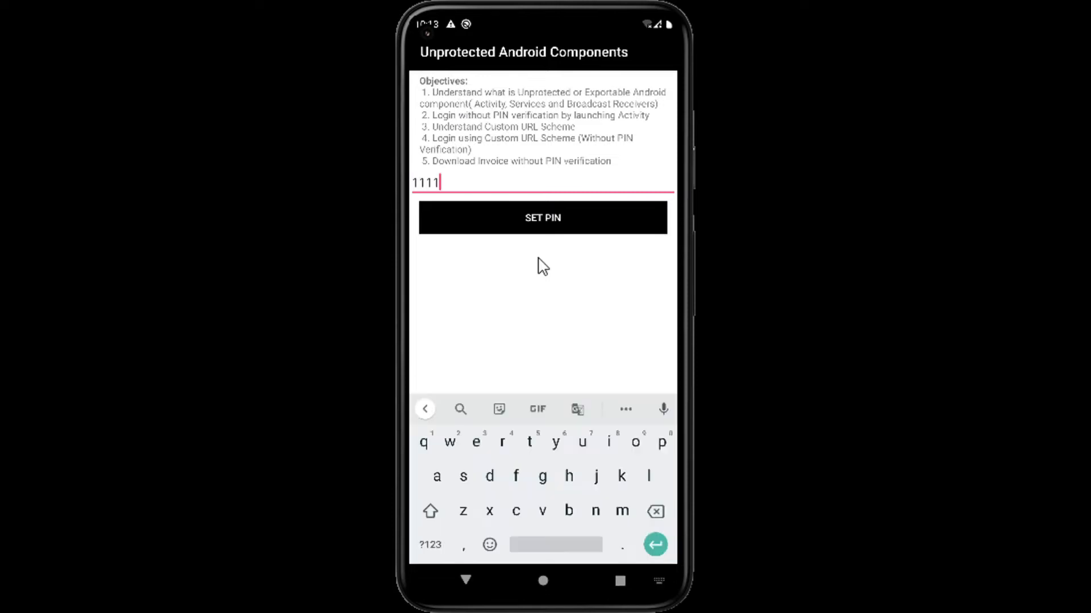
{"action": "left_click", "coordinate": [543, 217]}
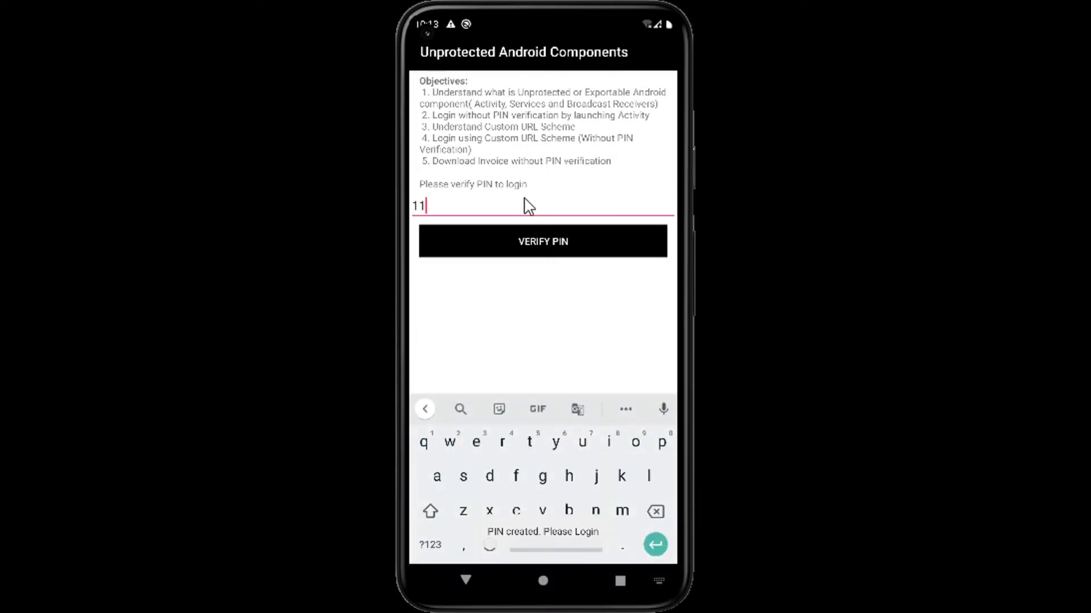
{"action": "type", "text": "11"}
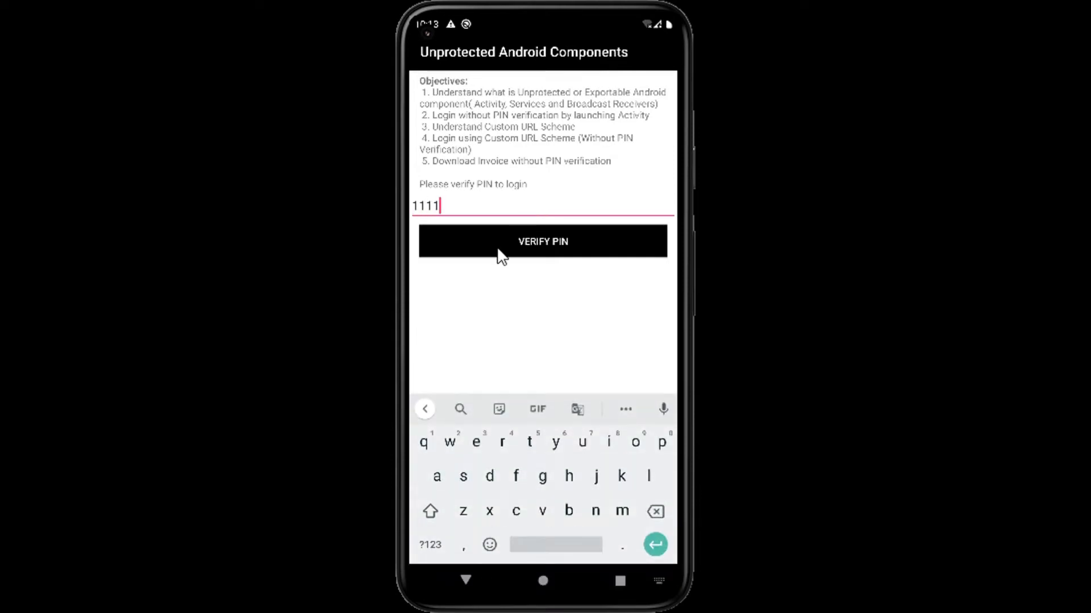
{"action": "left_click", "coordinate": [543, 241]}
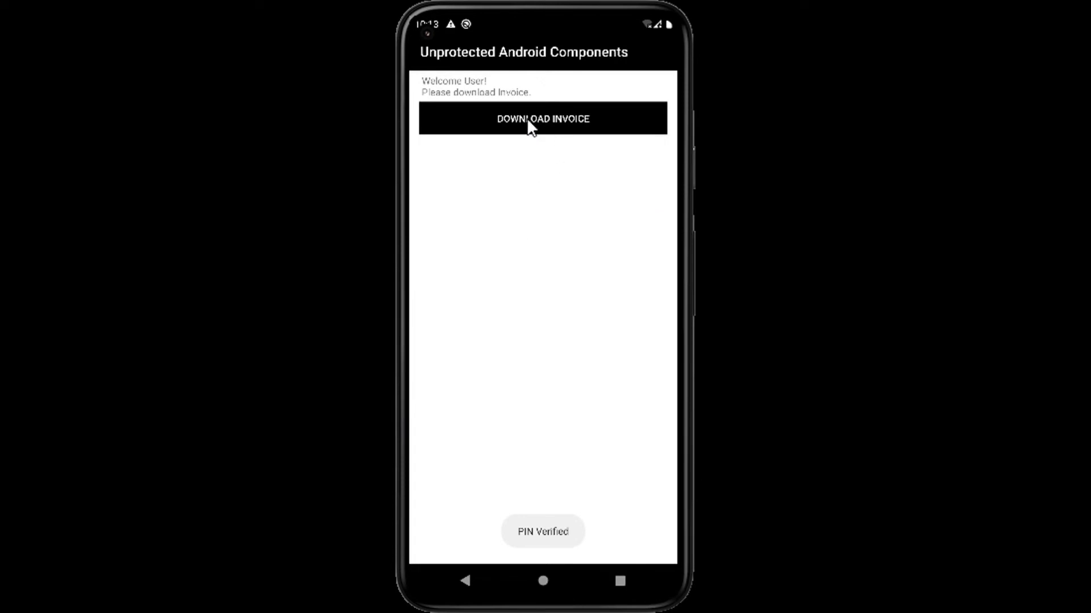
{"action": "mouse_move", "coordinate": [522, 114]}
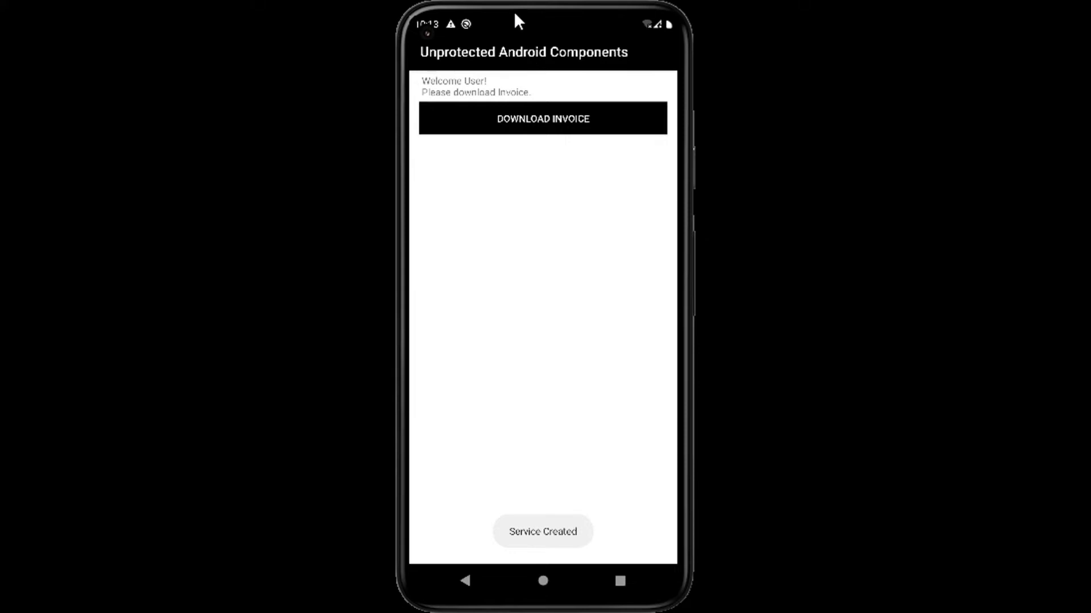
{"action": "left_click", "coordinate": [543, 119]}
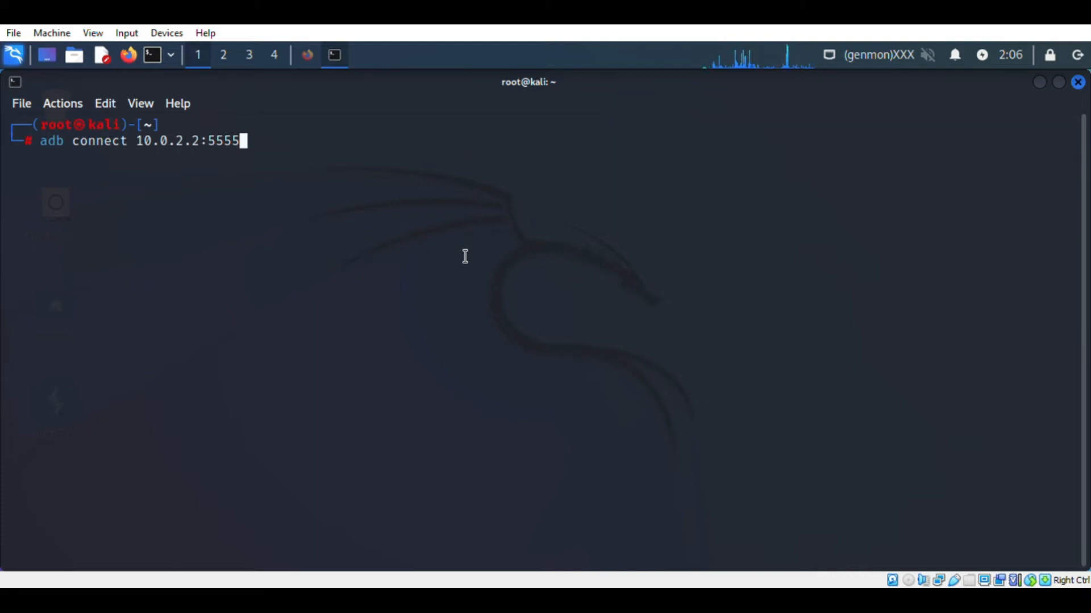
{"action": "mouse_move", "coordinate": [217, 184]}
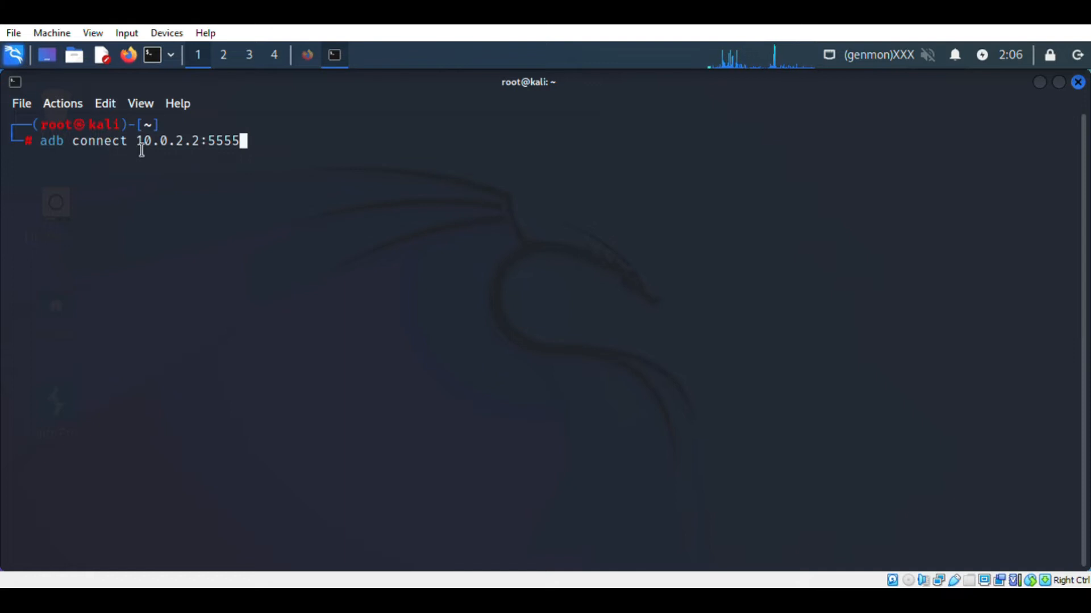
- Connect adb to the emulator at 10.0.2.2:5555 and run adb root
{"action": "double_click", "coordinate": [182, 141]}
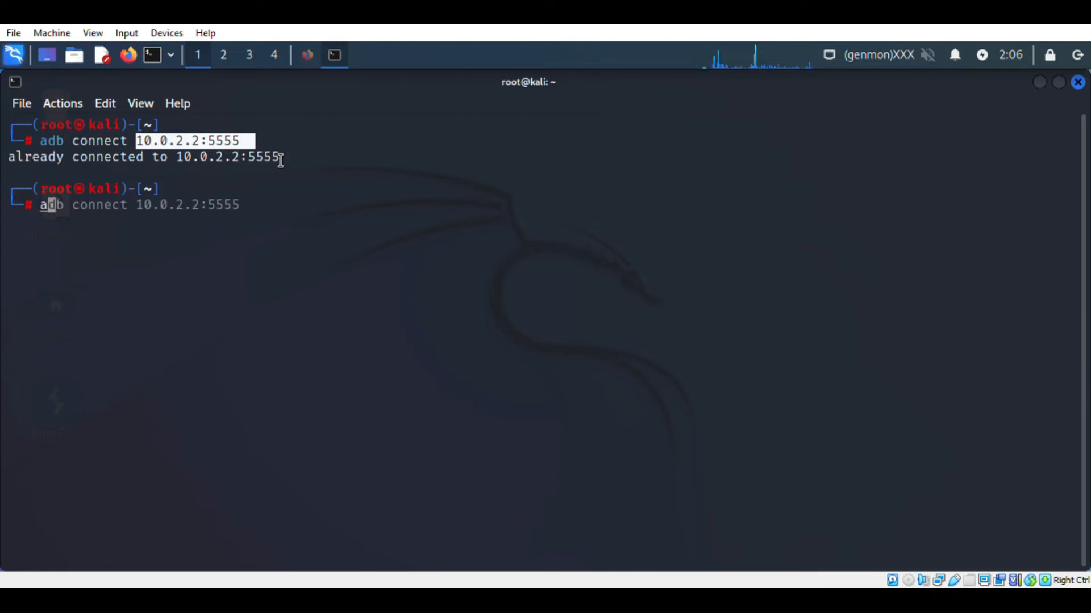
{"action": "type", "text": "adb root"}
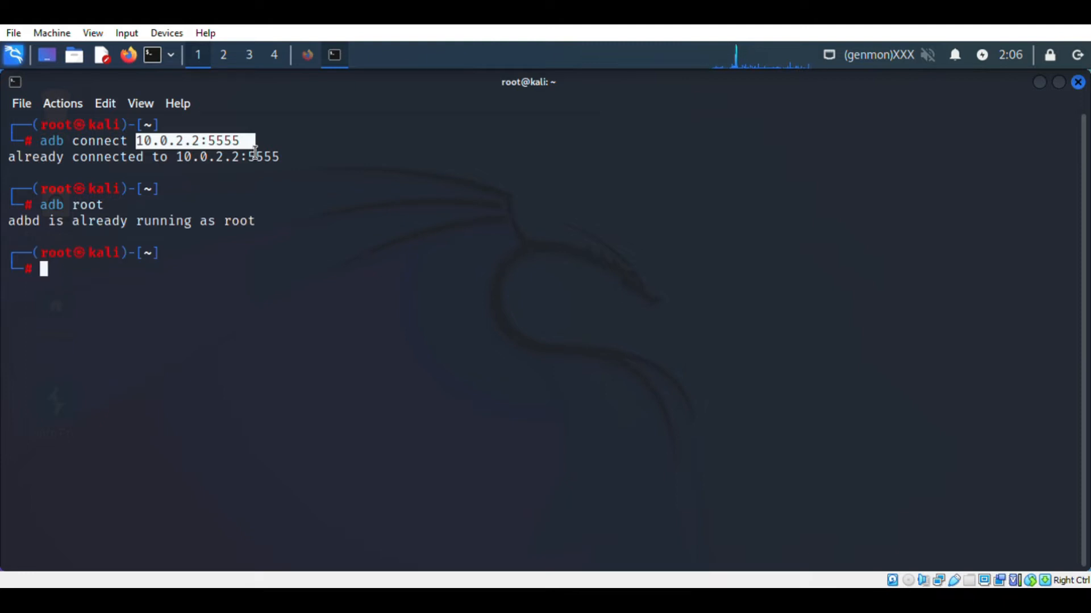
{"action": "type", "text": "adb root"}
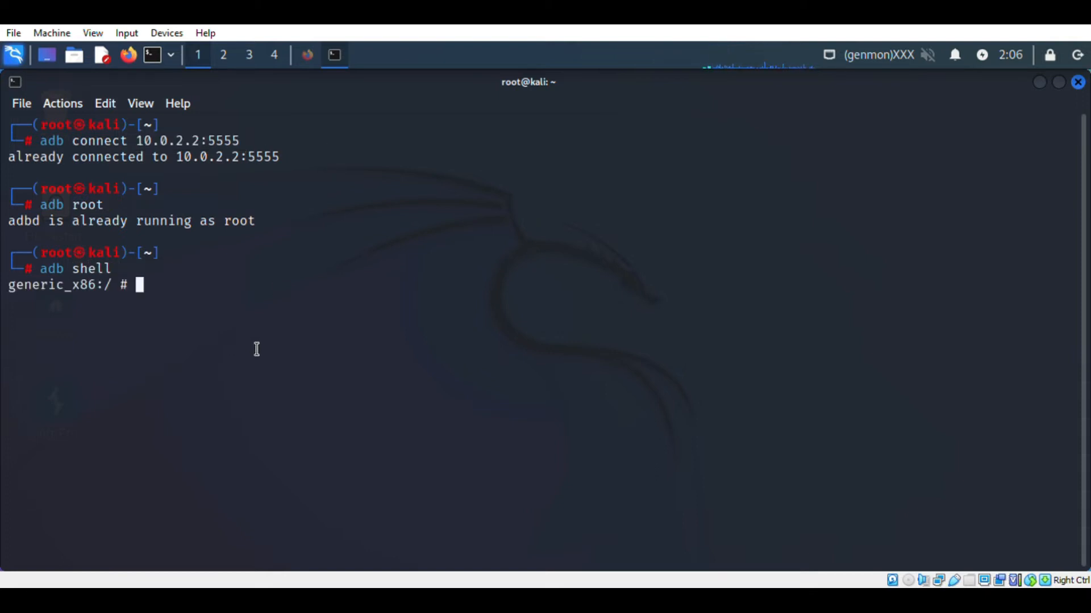
- In the root adb shell, check whoami and navigate to /data/data to list app folders including owasp.sat.agoat
{"action": "type", "text": "wh"}
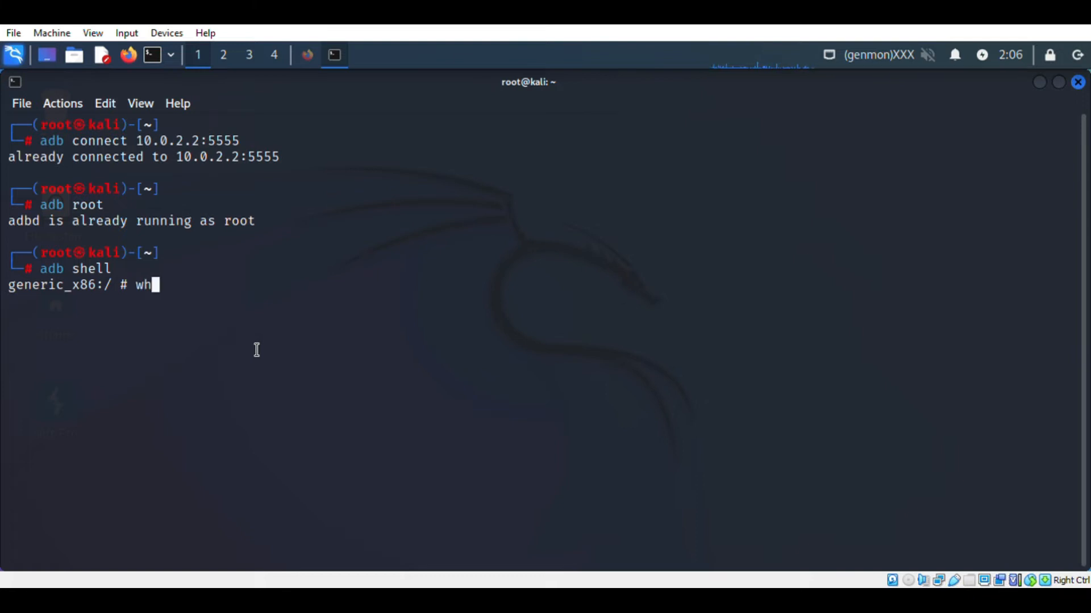
{"action": "type", "text": "oami"}
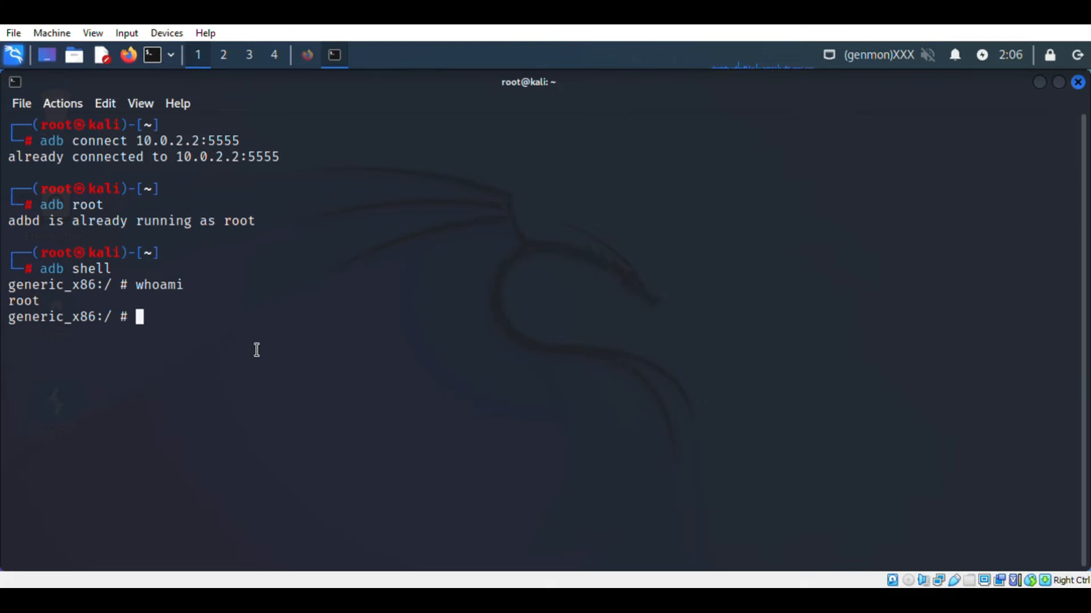
{"action": "type", "text": "ls"}
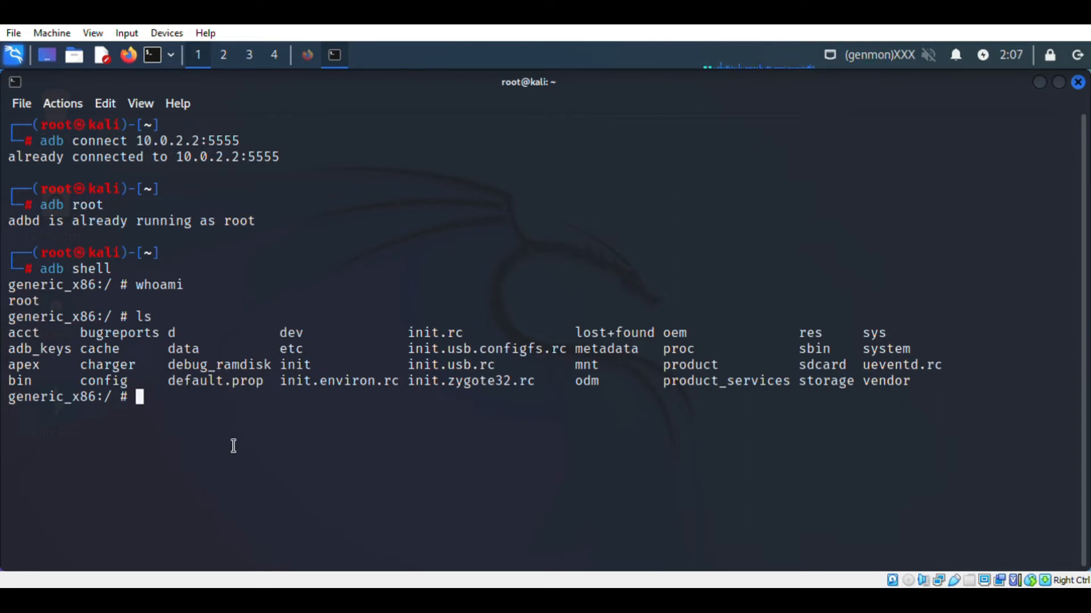
{"action": "type", "text": "cd data/"}
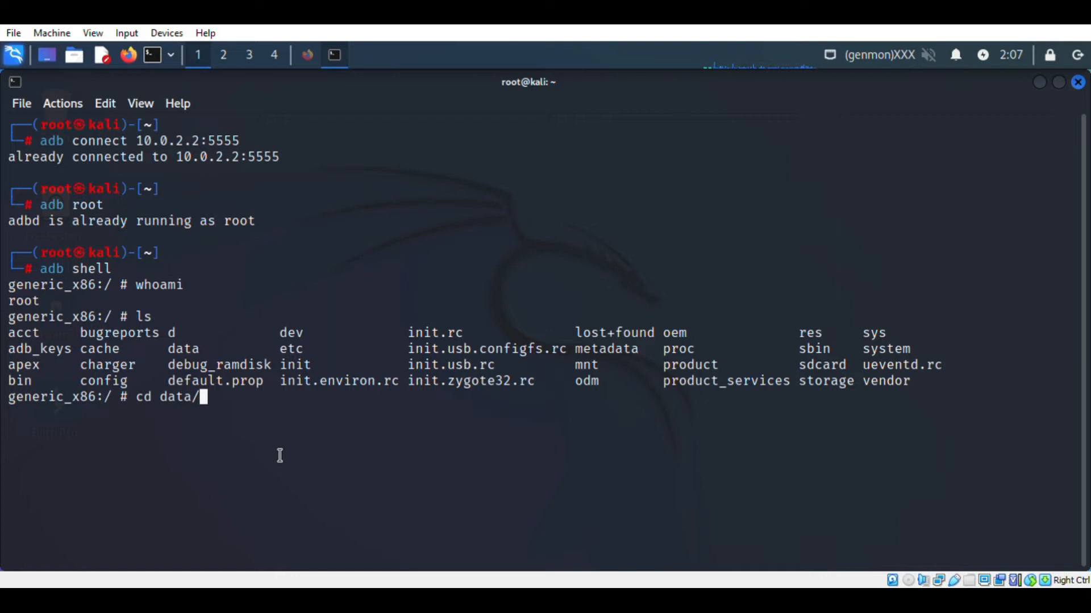
{"action": "type", "text": "ls"}
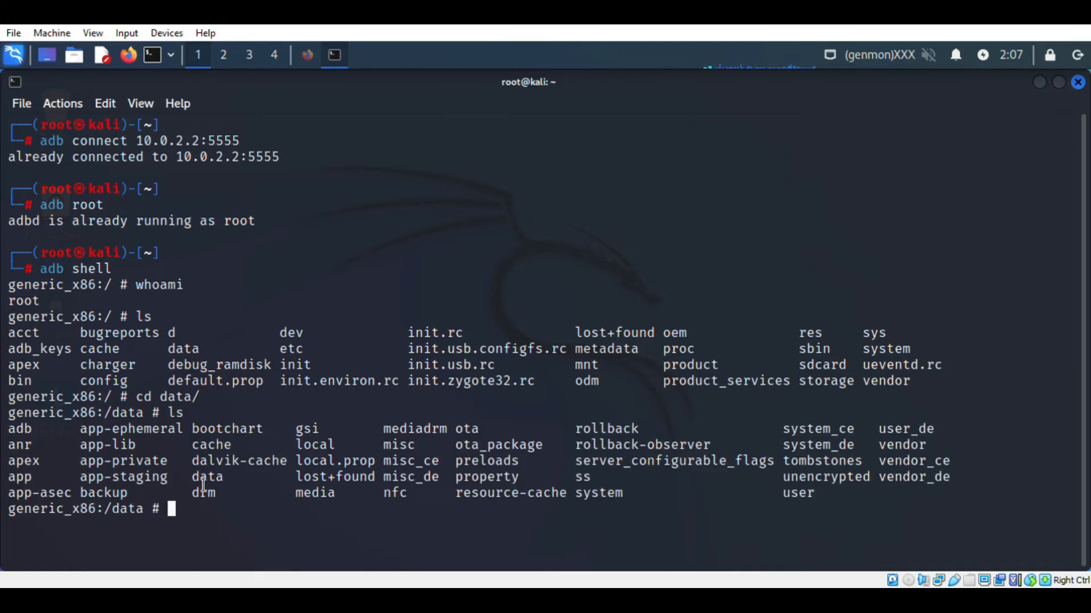
{"action": "type", "text": "cd"}
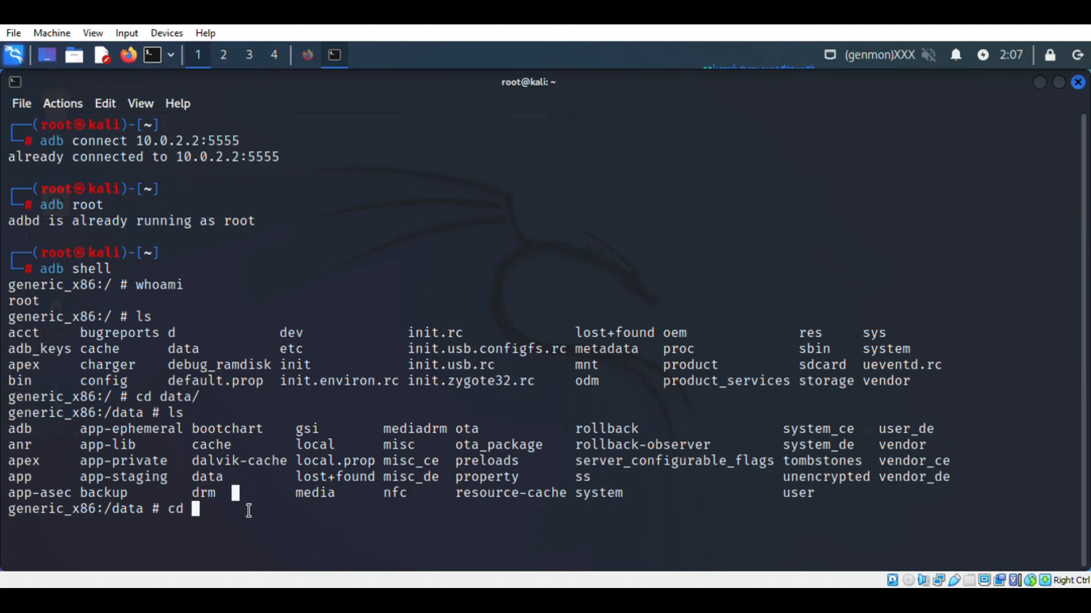
{"action": "type", "text": "dar"}
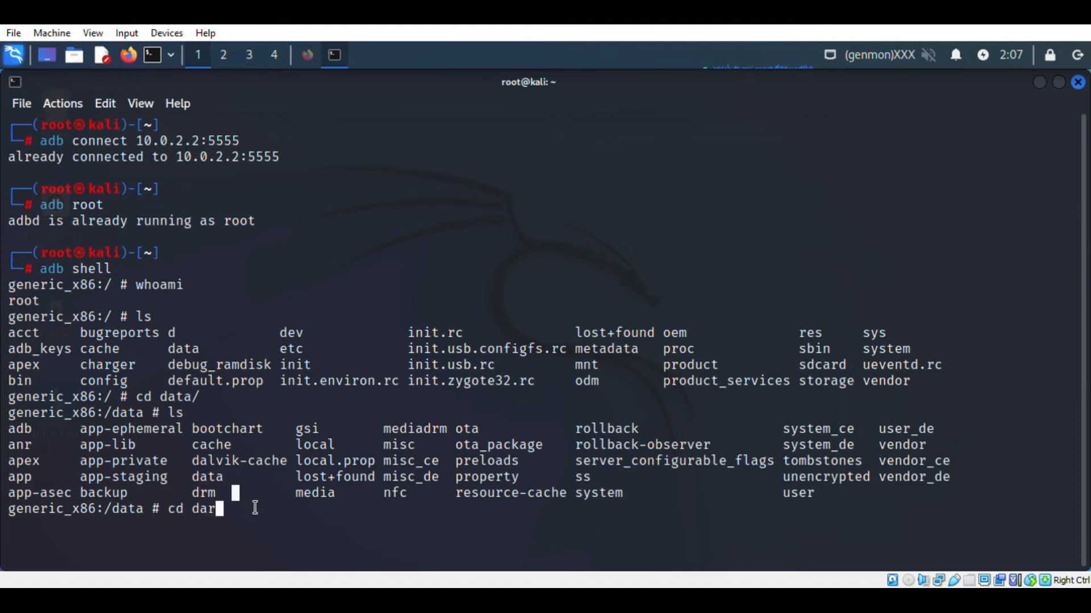
{"action": "type", "text": "ta"}
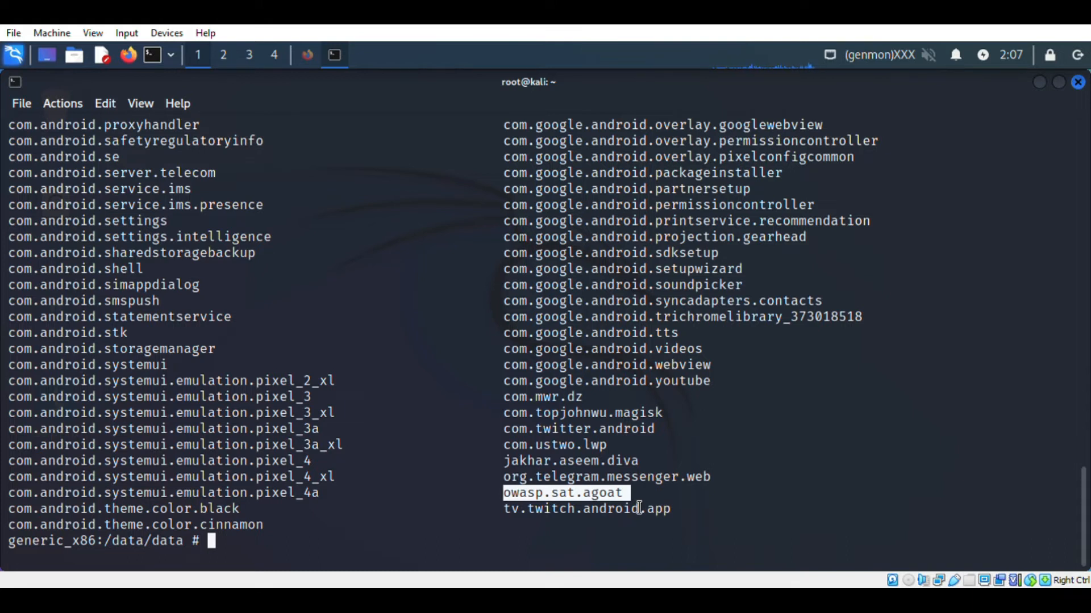
{"action": "mouse_move", "coordinate": [341, 278]}
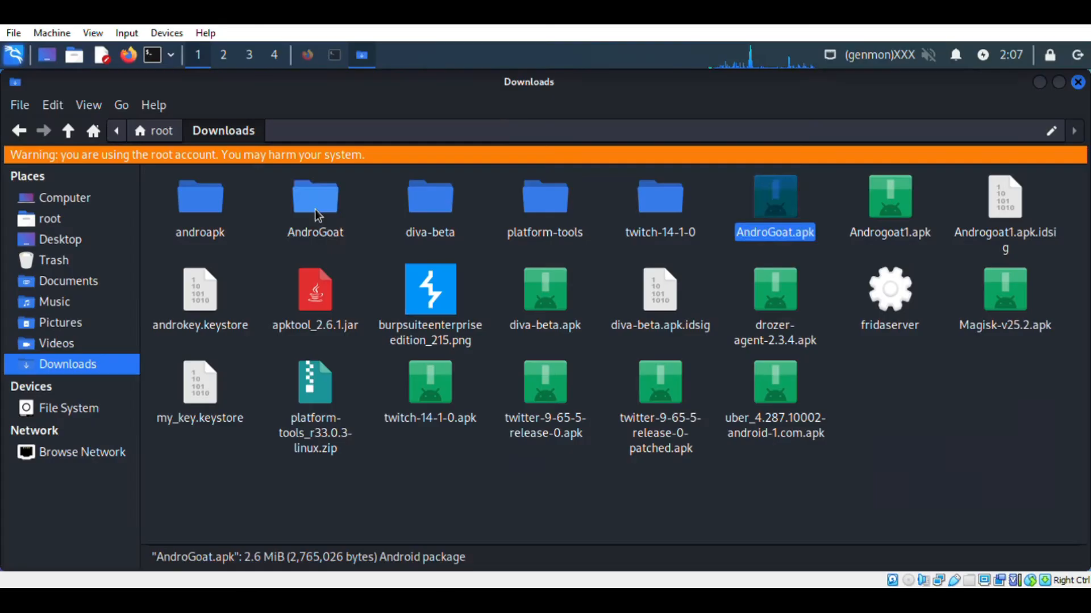
- Open the decompiled AndroGoat folder's AndroidManifest.xml in Mousepad, then bring the Stack Overflow answer forward
{"action": "double_click", "coordinate": [316, 197]}
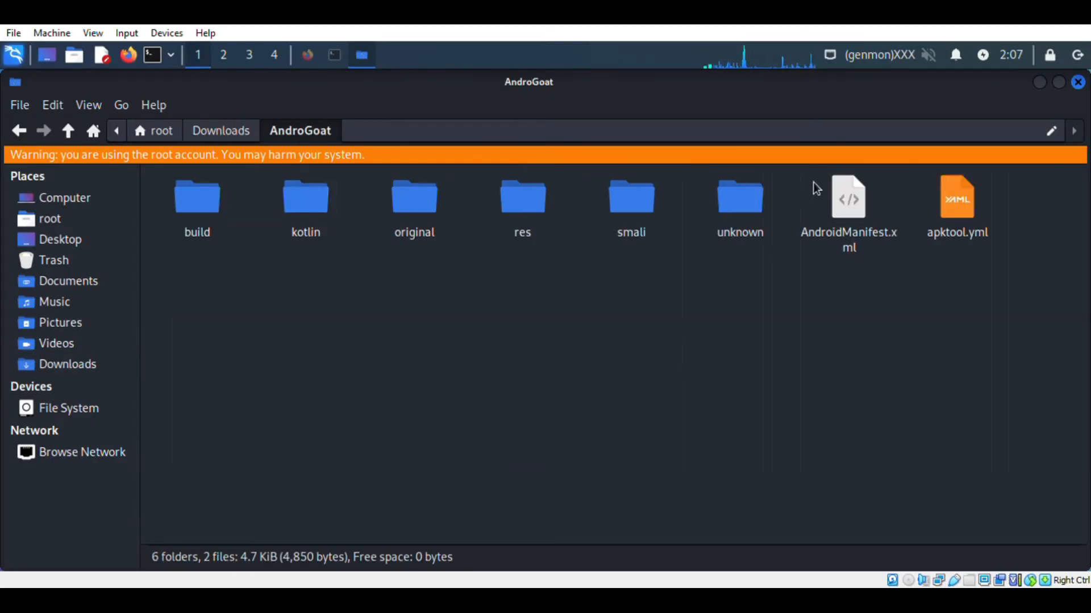
{"action": "mouse_move", "coordinate": [357, 286]}
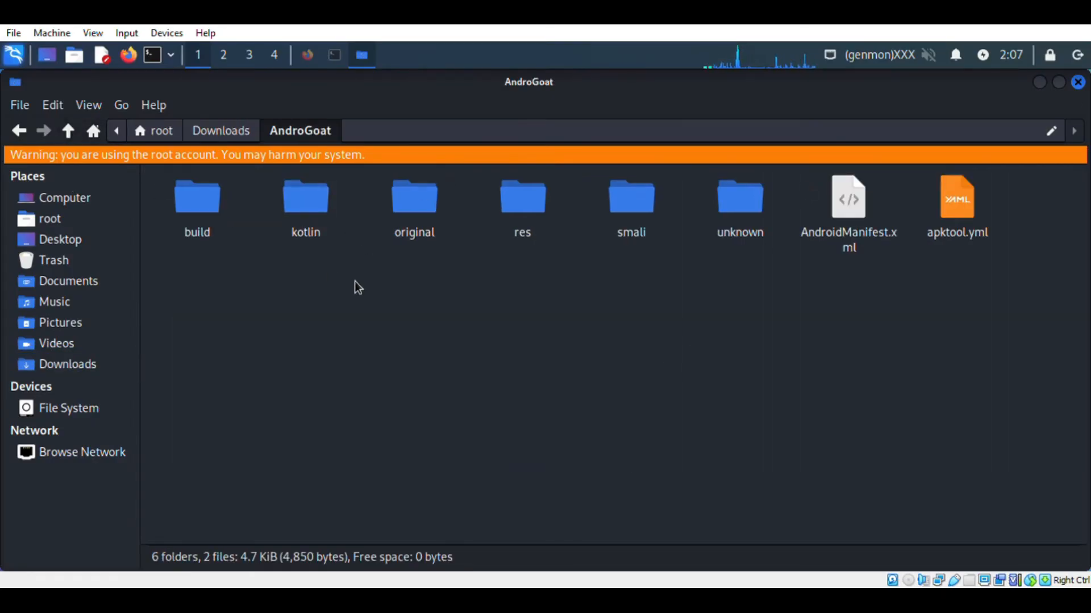
{"action": "mouse_move", "coordinate": [659, 286]}
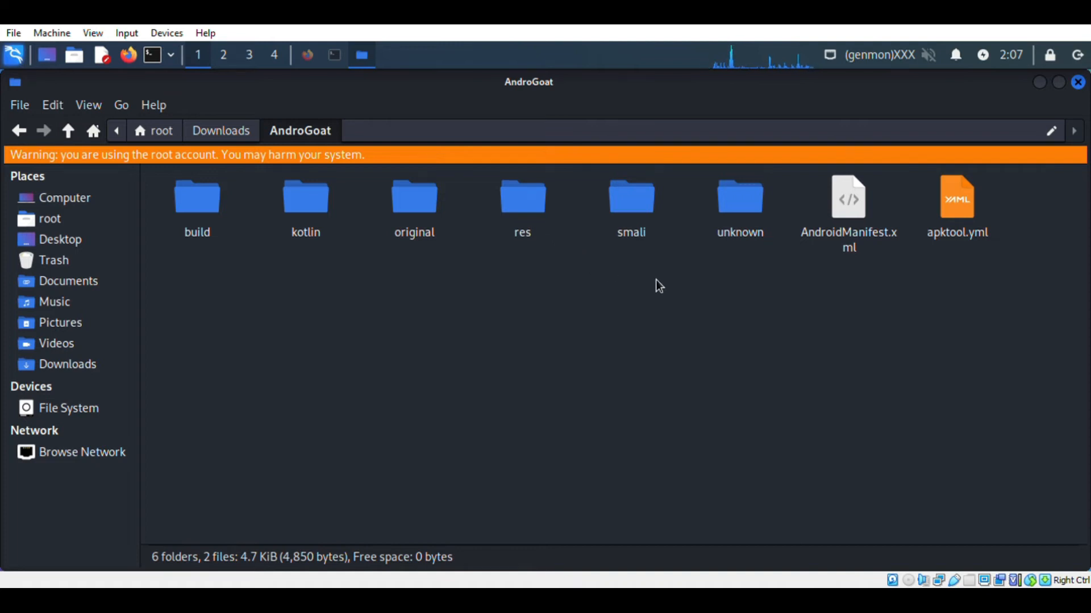
{"action": "left_click", "coordinate": [847, 199]}
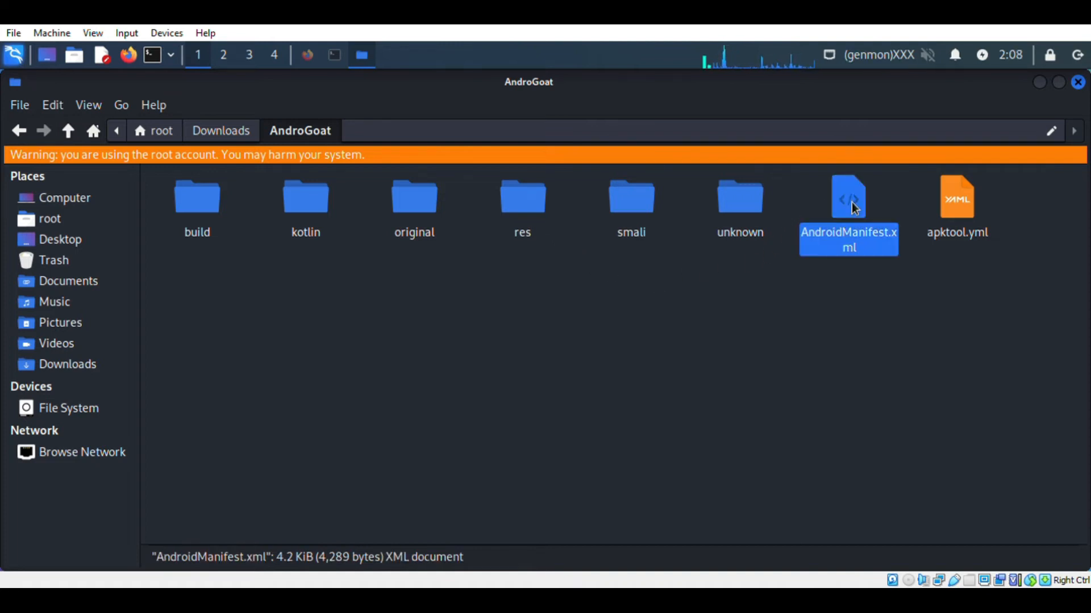
{"action": "double_click", "coordinate": [848, 198]}
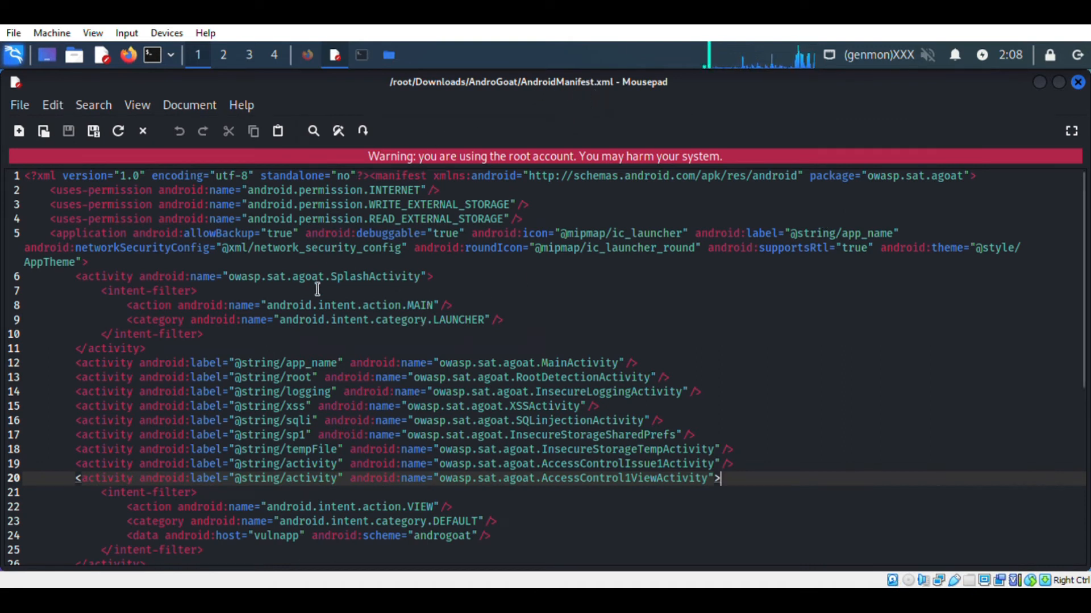
{"action": "left_click", "coordinate": [306, 54]}
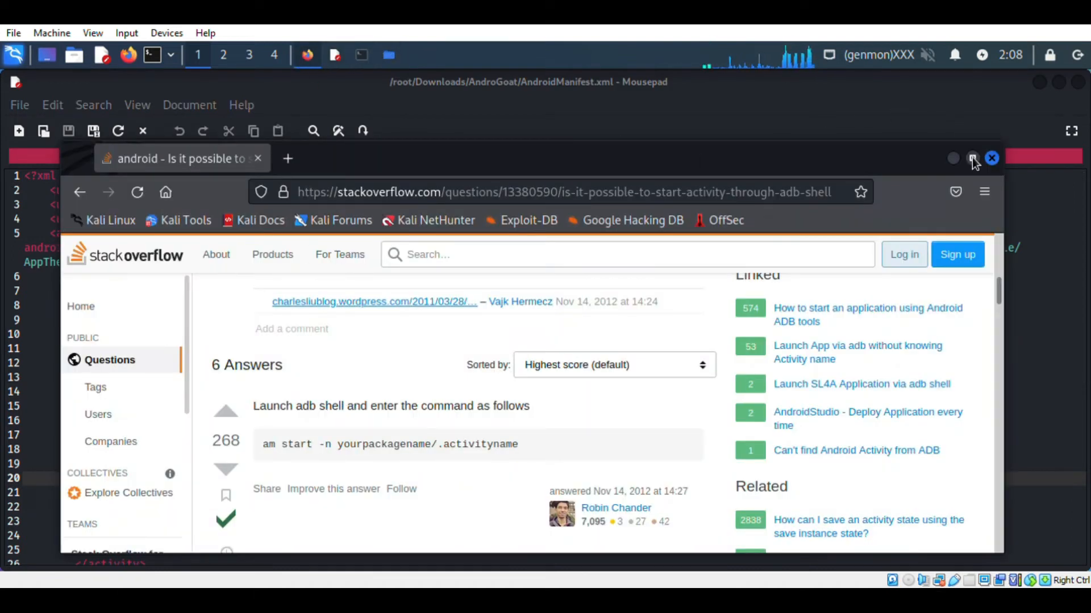
- Maximize Firefox and highlight the am start -n yourpackagename/.activityname command in the answer
{"action": "left_click", "coordinate": [973, 158]}
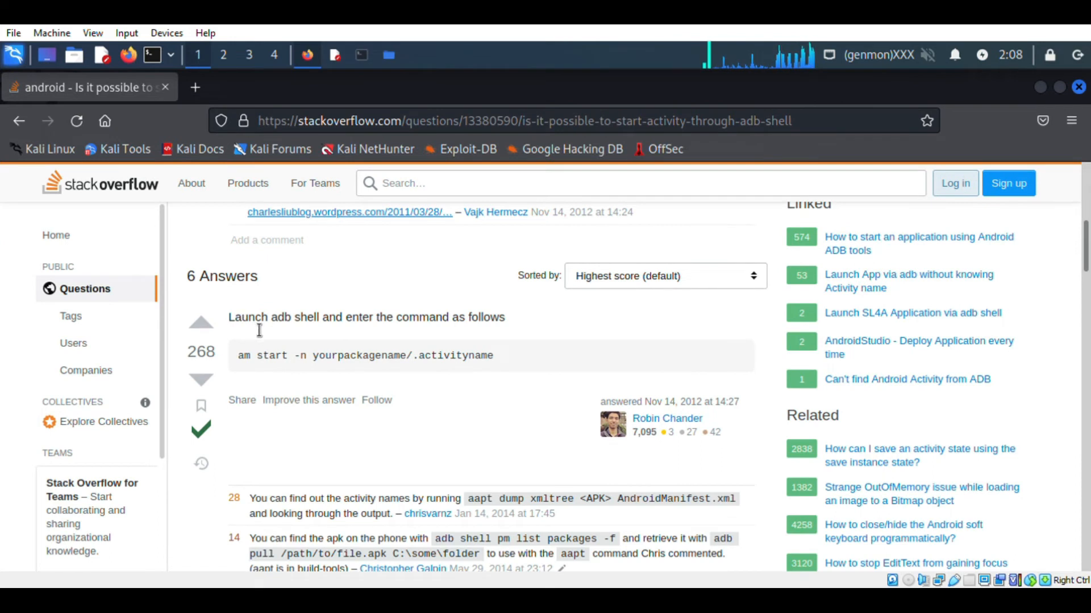
{"action": "mouse_move", "coordinate": [251, 368]}
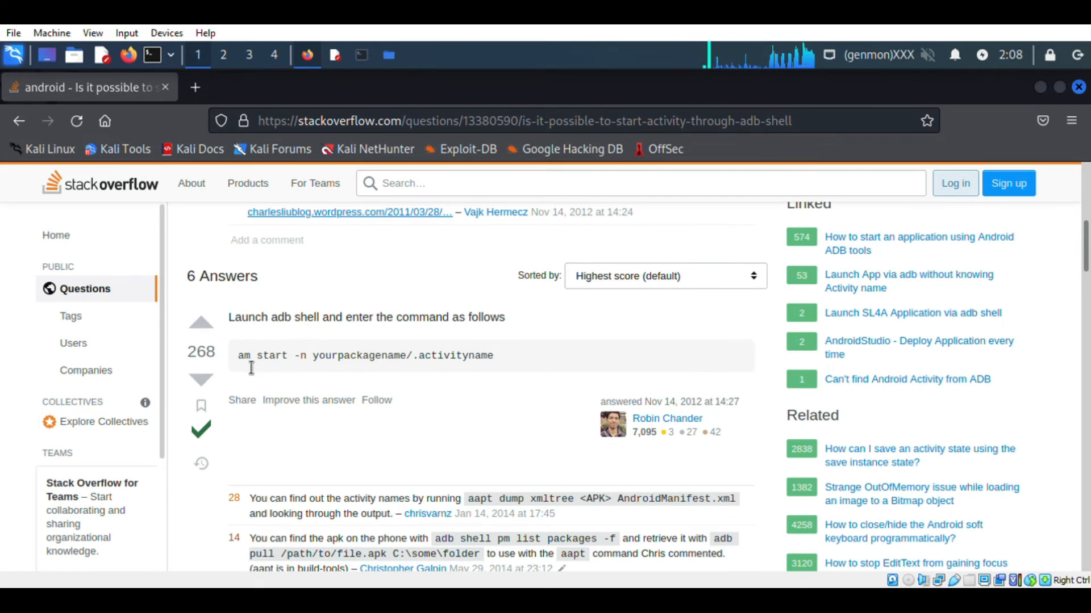
{"action": "left_click_drag", "start_coordinate": [250, 355], "coordinate": [494, 356]}
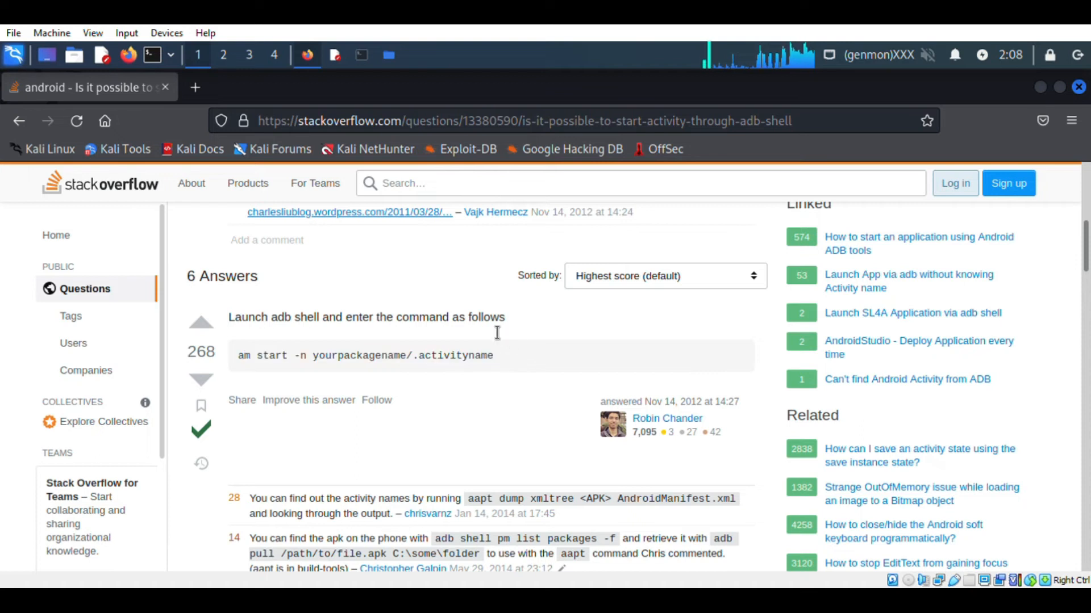
{"action": "mouse_move", "coordinate": [482, 323]}
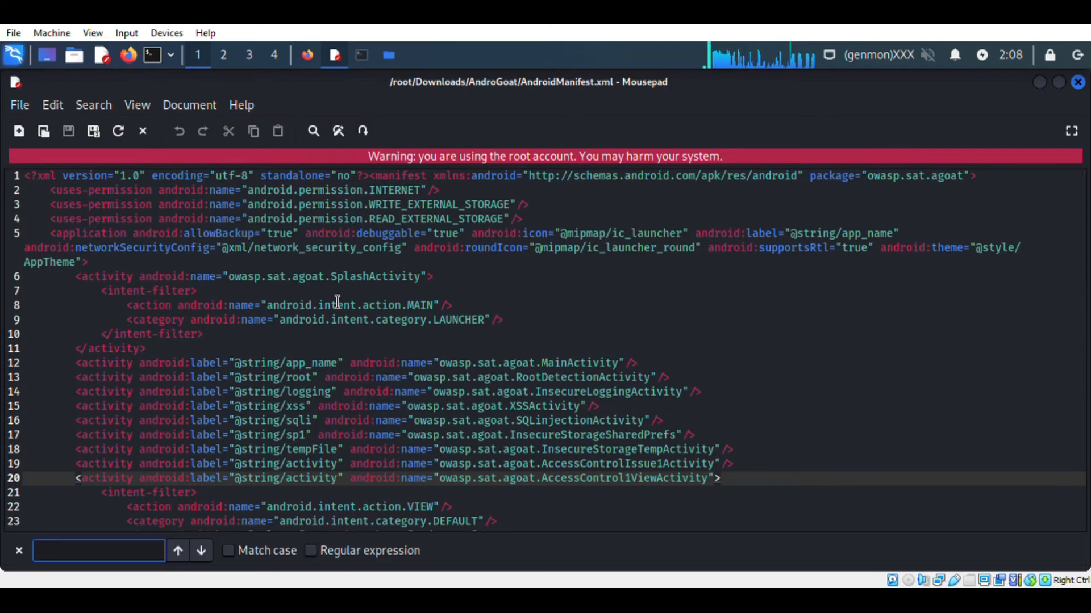
- Begin an am start -n command at the adb shell prompt with the manifest still open
{"action": "type", "text": "down"}
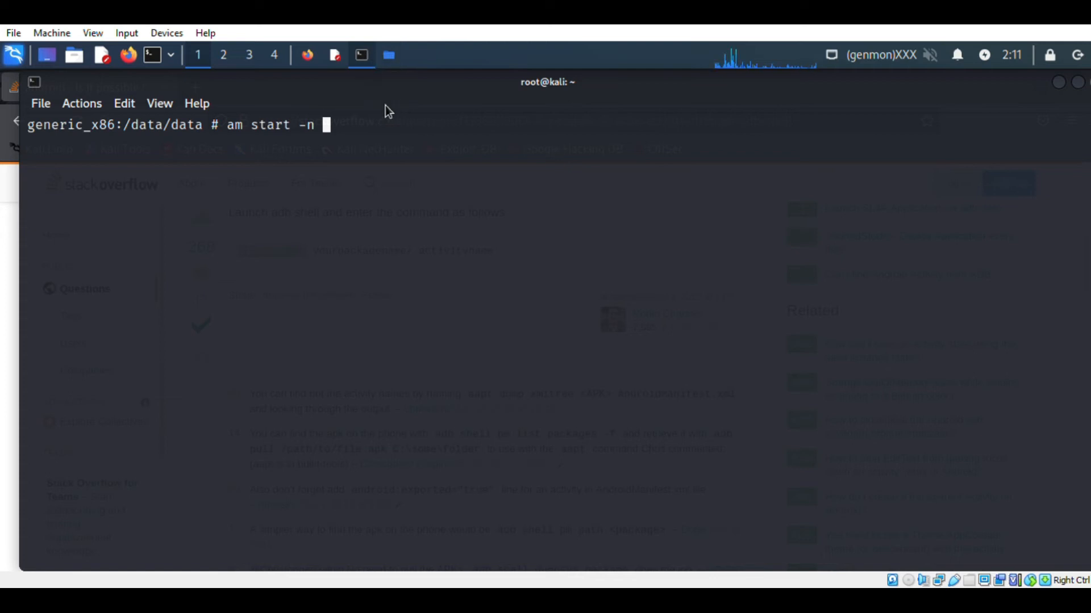
- Complete the command as am start -n owasp.sat.agoat/.AccessControlIssue1Activity using the name from the manifest
{"action": "type", "text": "owas"}
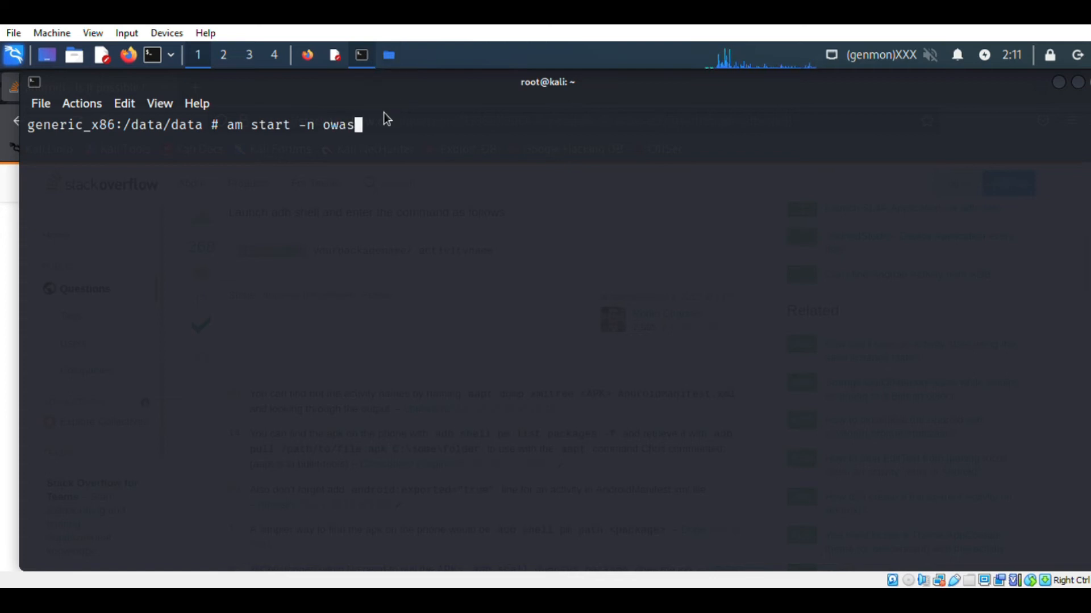
{"action": "type", "text": "p"}
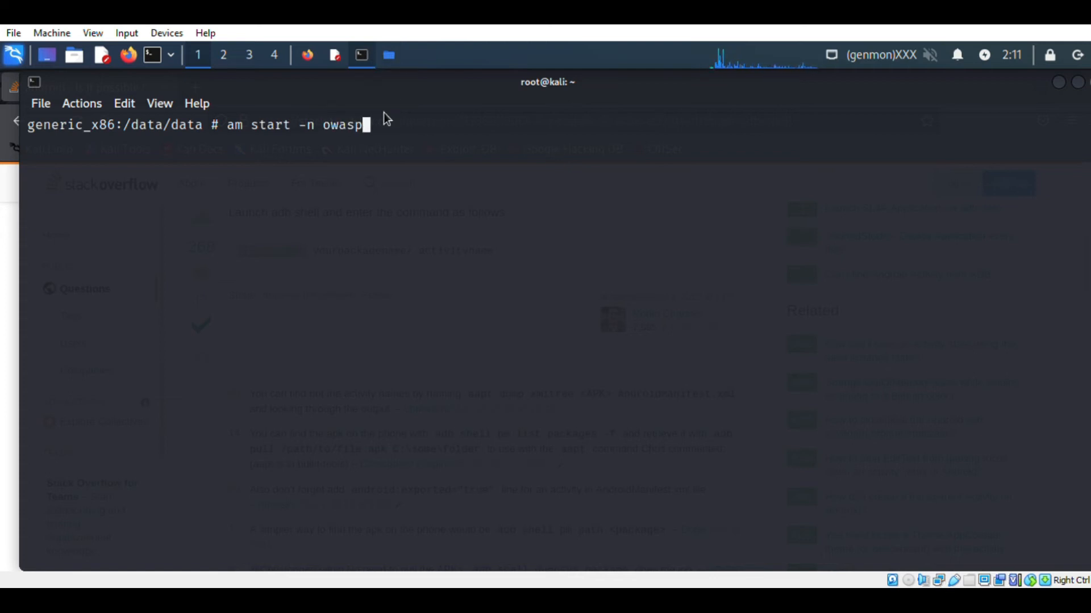
{"action": "type", "text": ".sa"}
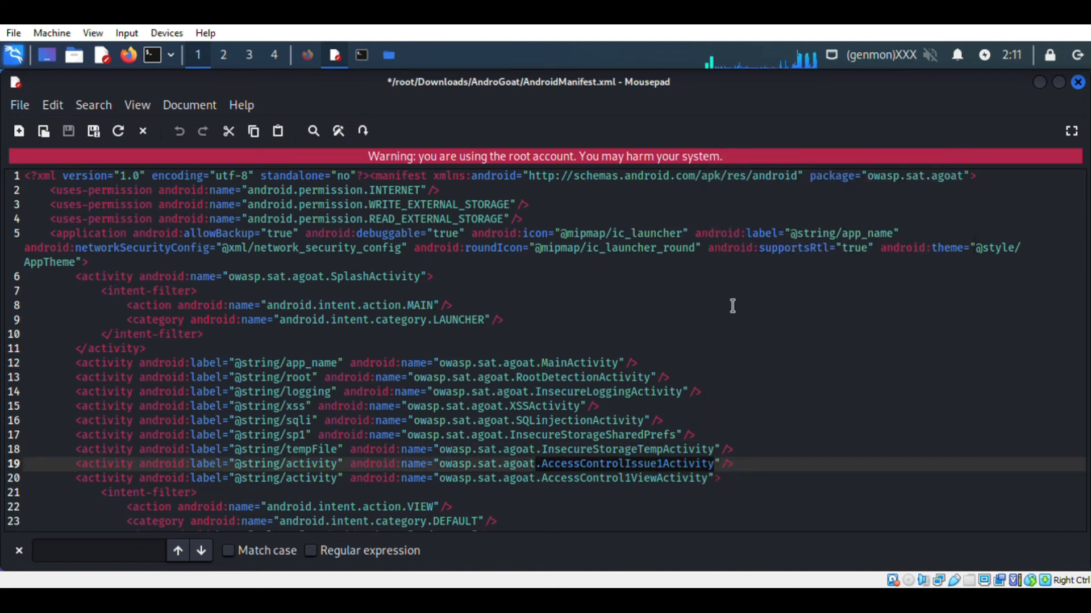
{"action": "key", "text": "ctrl+s"}
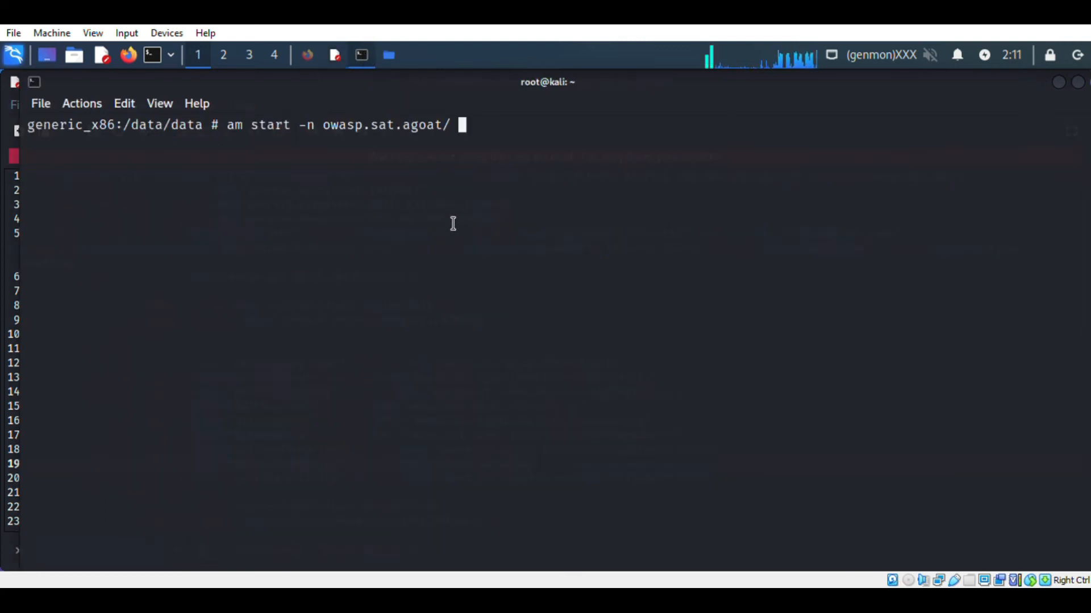
{"action": "type", "text": ".AccessControlIssue1Activity"}
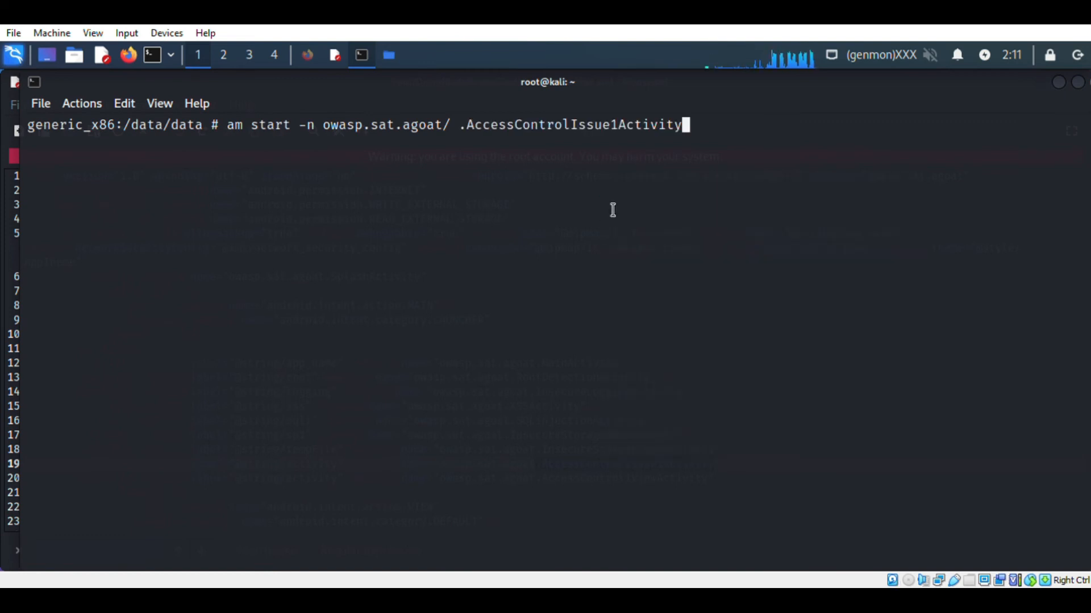
{"action": "mouse_move", "coordinate": [1002, 116]}
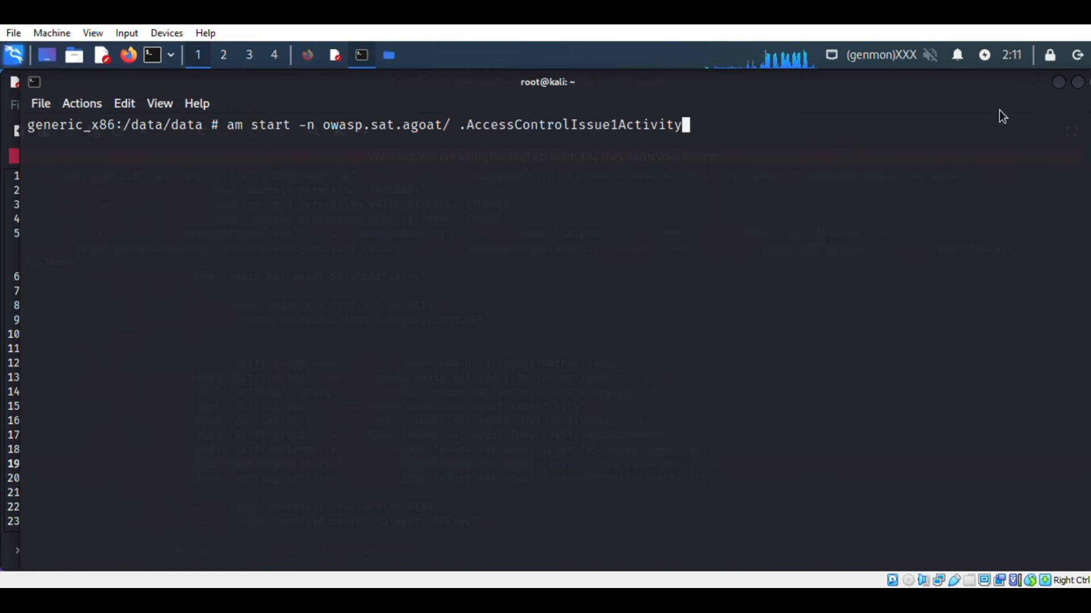
{"action": "key", "text": "Return"}
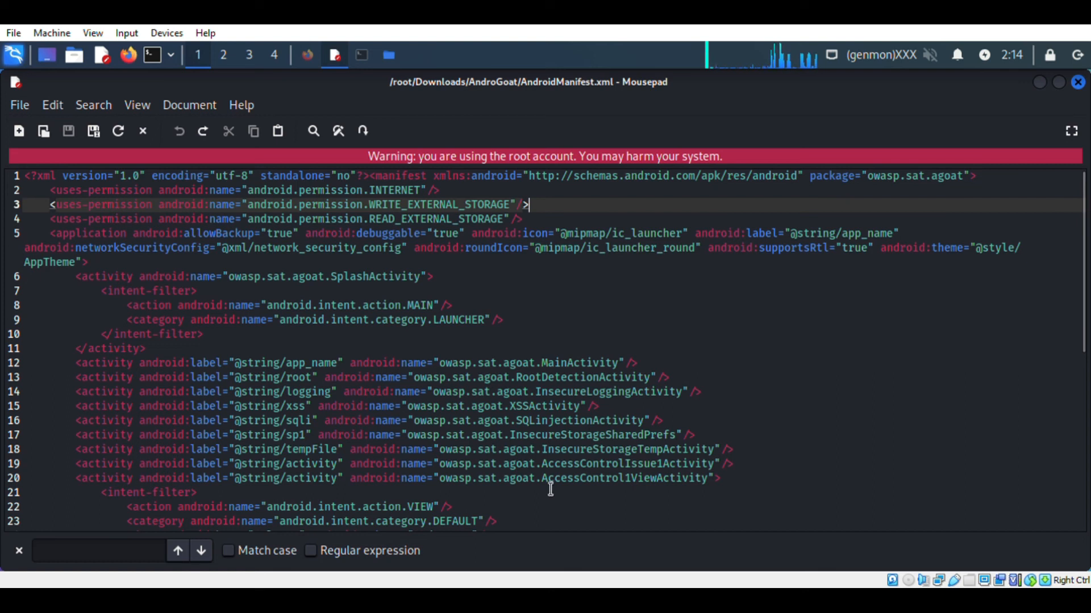
- Paste AccessControl1ViewActivity into a second am start command and run it to open the activity without the PIN
{"action": "right_click", "coordinate": [550, 479]}
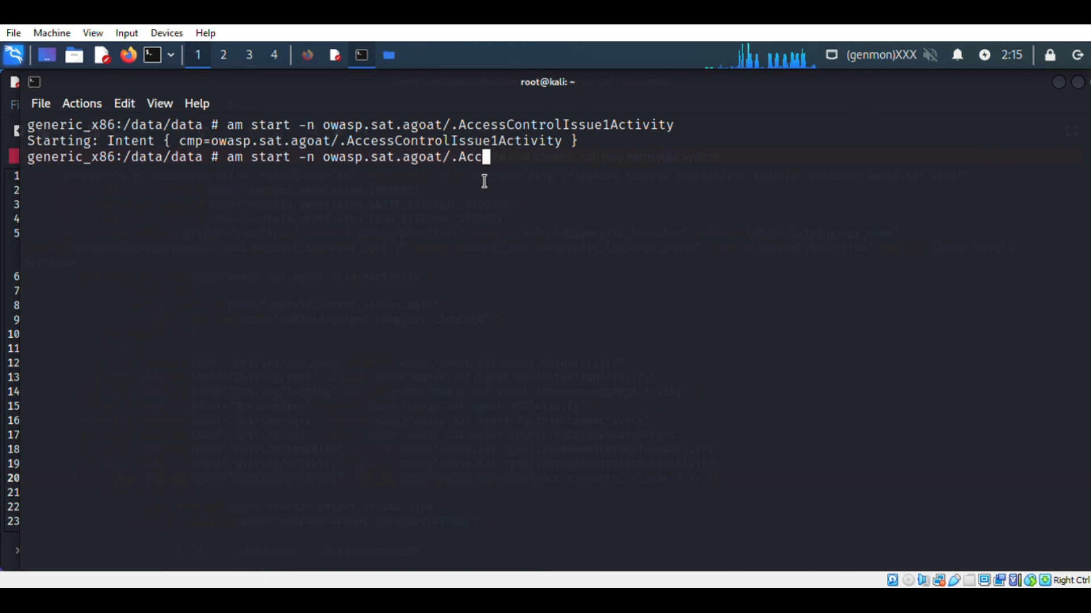
{"action": "right_click", "coordinate": [498, 168]}
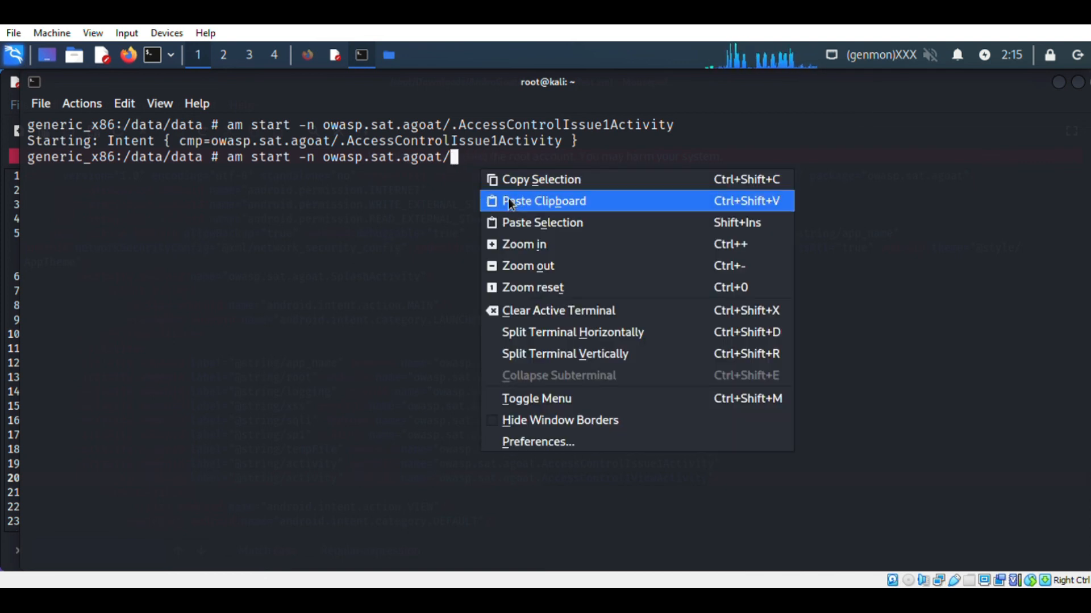
{"action": "left_click", "coordinate": [543, 202]}
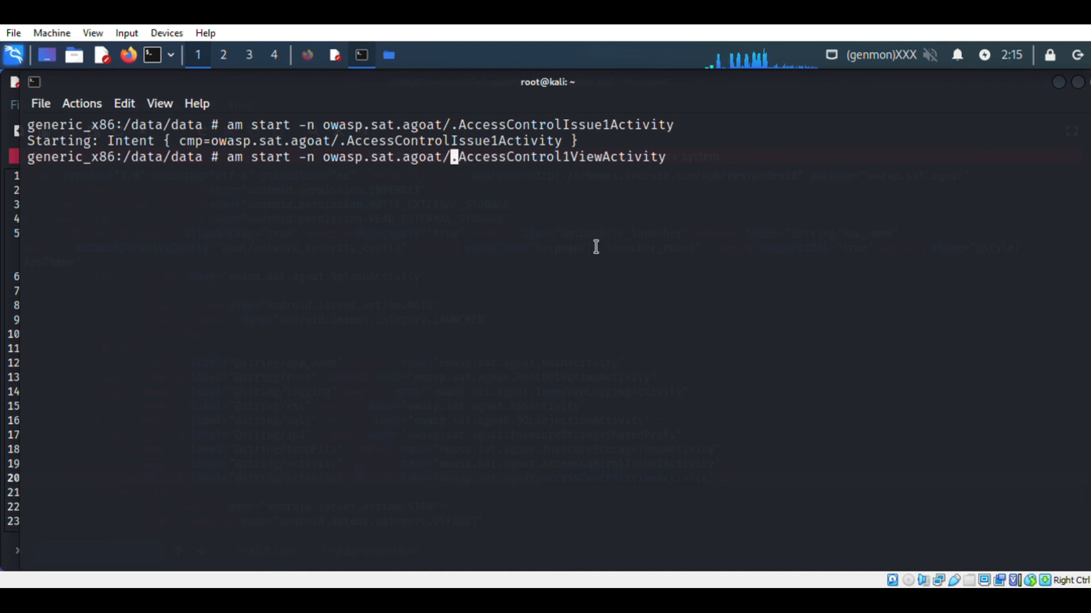
{"action": "mouse_move", "coordinate": [566, 216]}
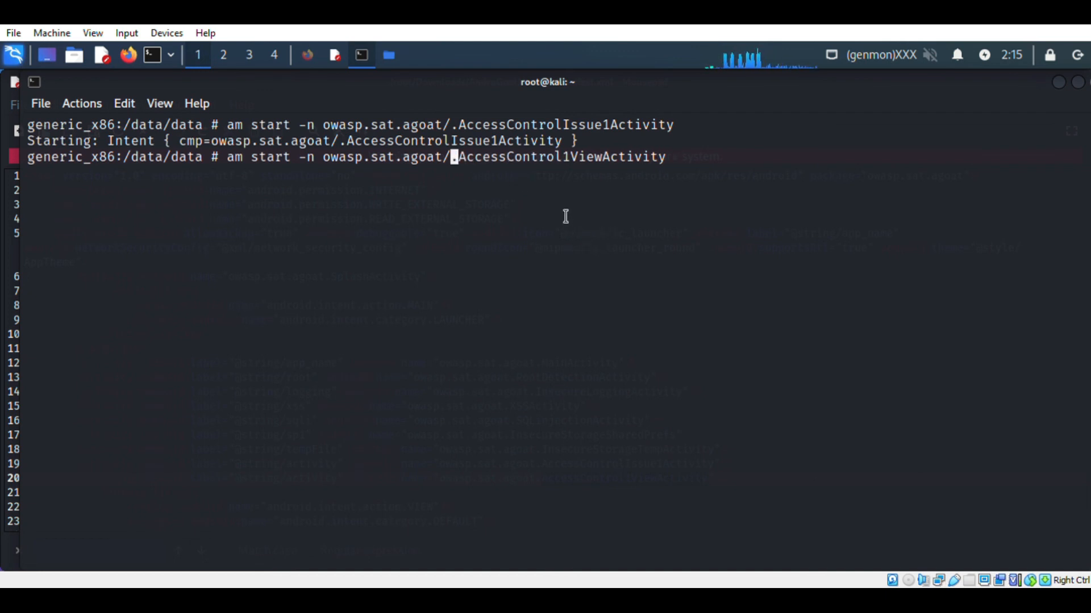
{"action": "key", "text": "Return"}
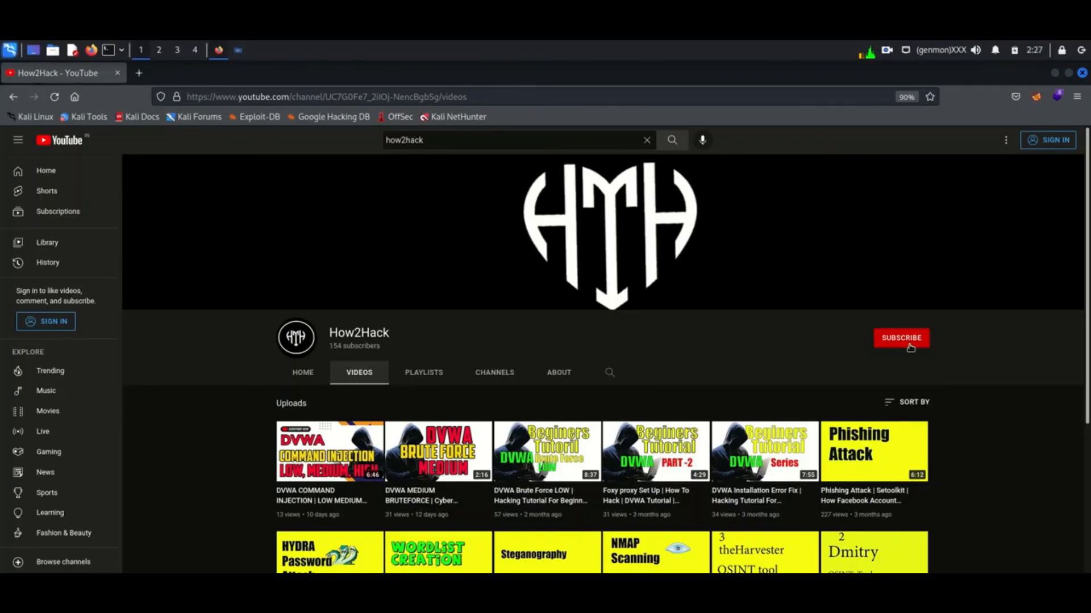
{"action": "mouse_move", "coordinate": [961, 228]}
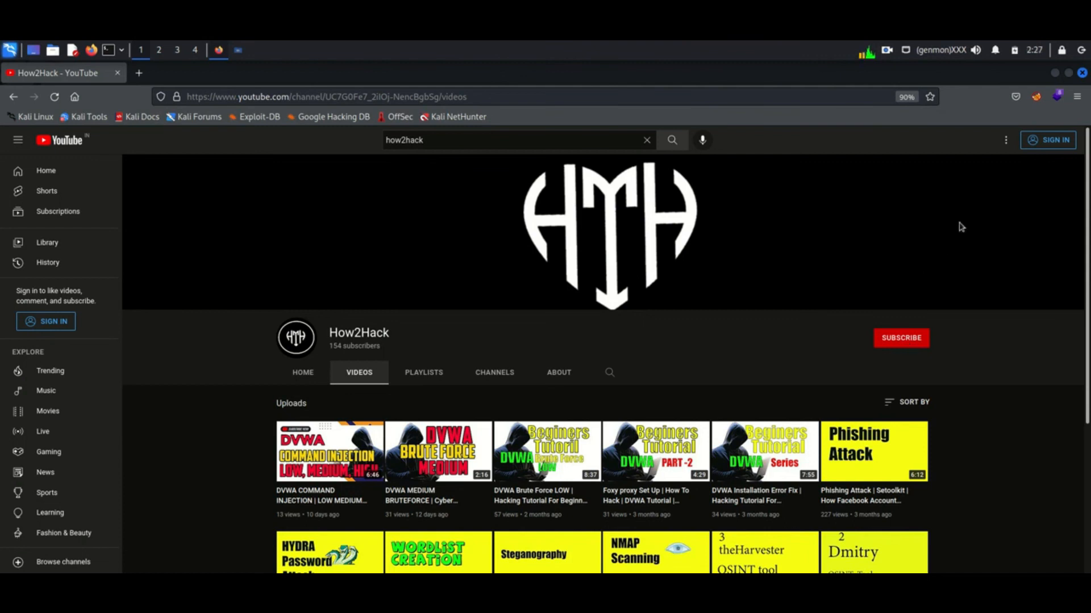